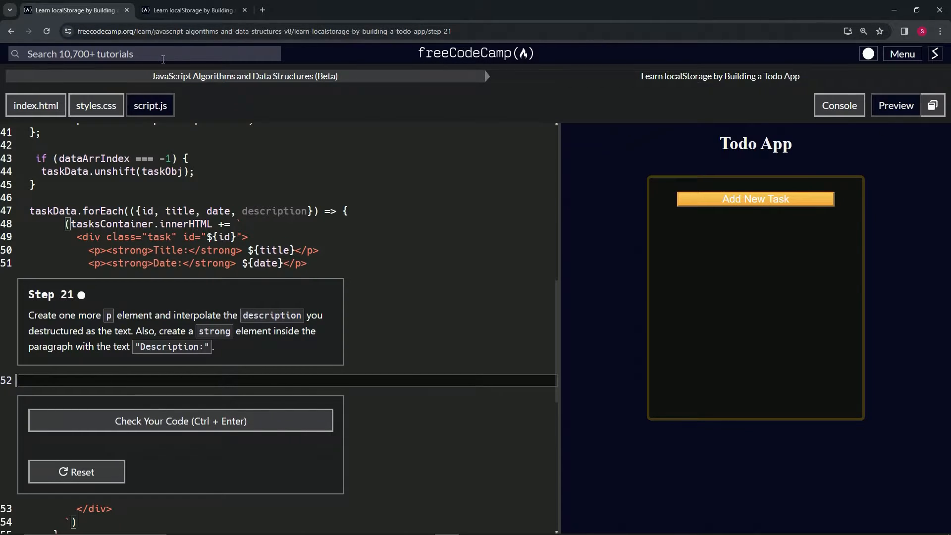
mouse_move(643, 67)
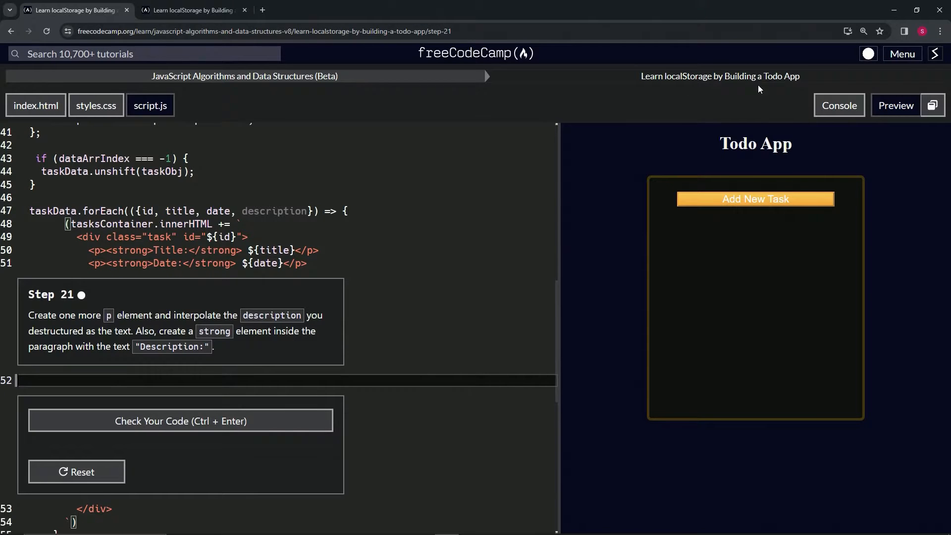
mouse_move(81, 304)
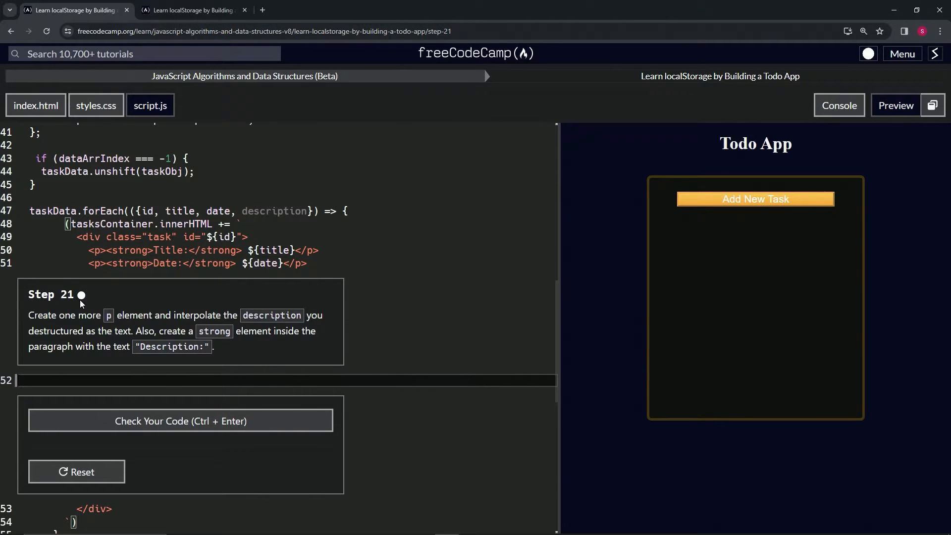
mouse_move(111, 295)
text(<p><strong>Decription:</strong> ${date}</p>)
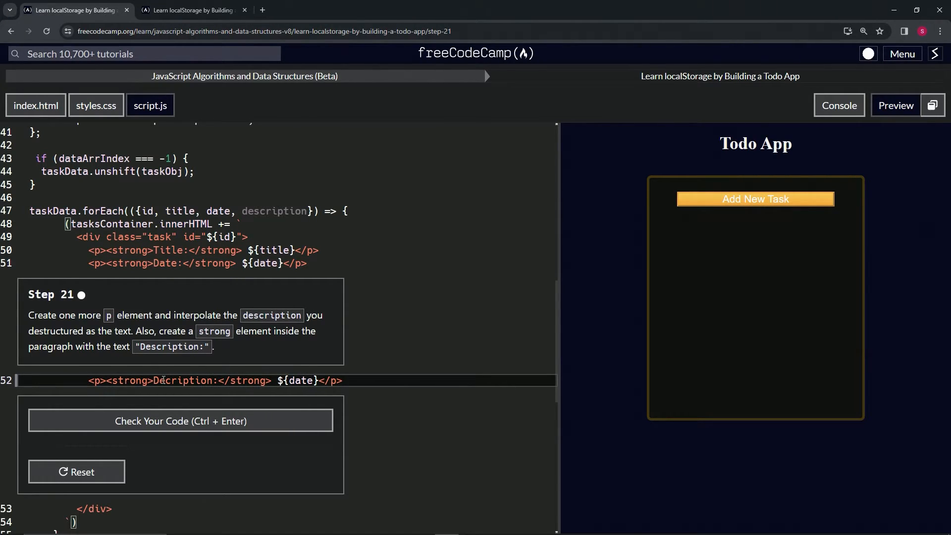
Make the line 52 paragraph interpolate ${description} instead of date, then glance at the preview tab.
double_click(302, 381)
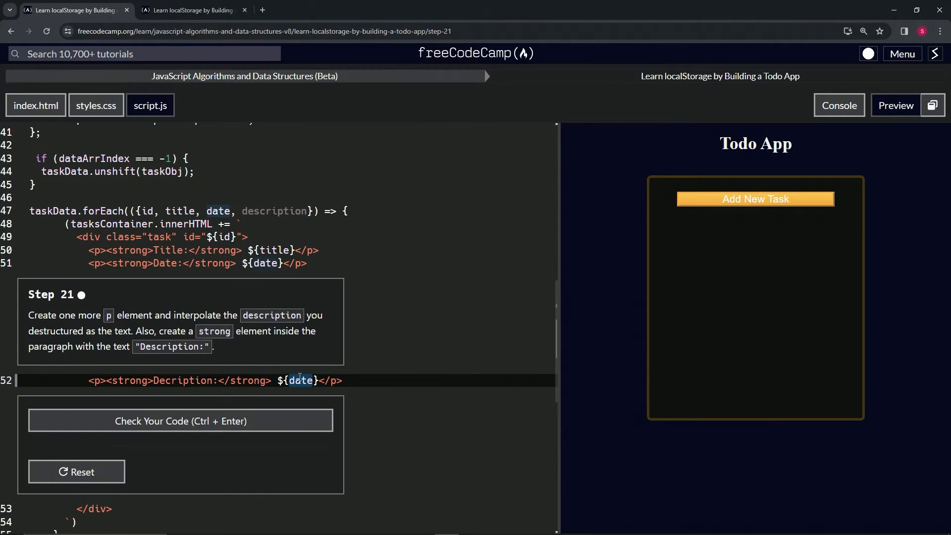
text(descr)
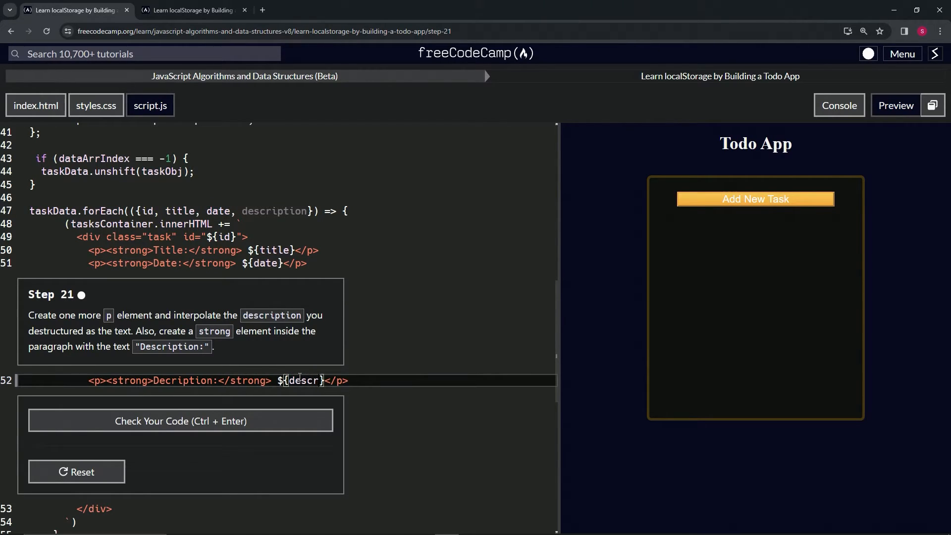
text(iption)
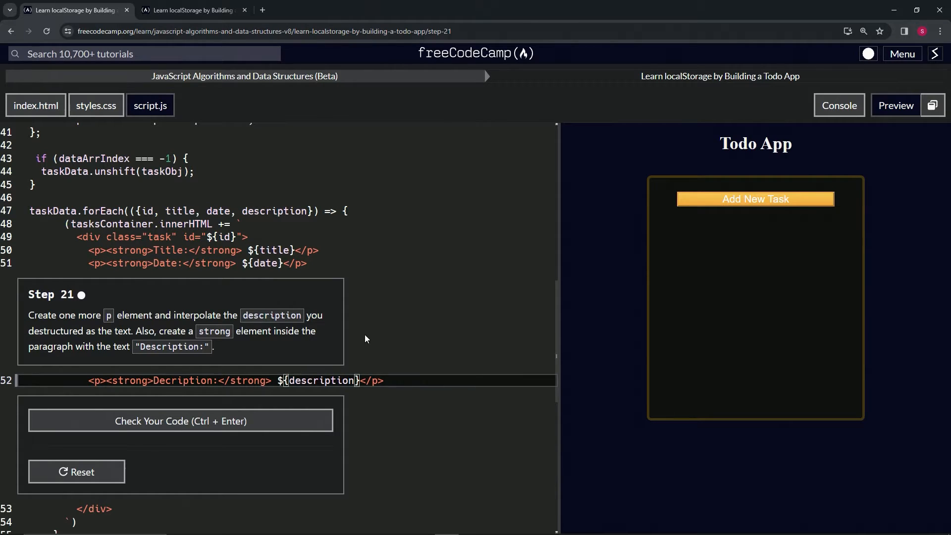
click(197, 10)
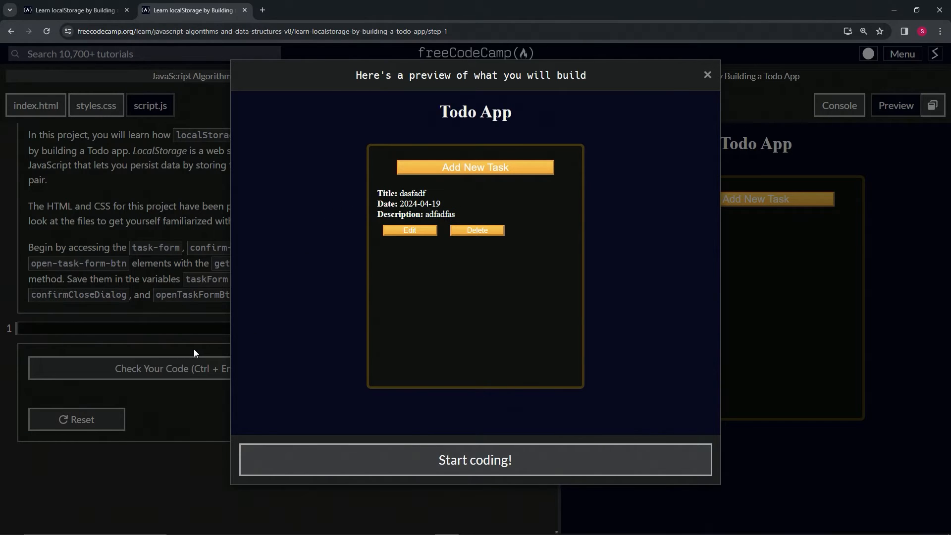
click(706, 74)
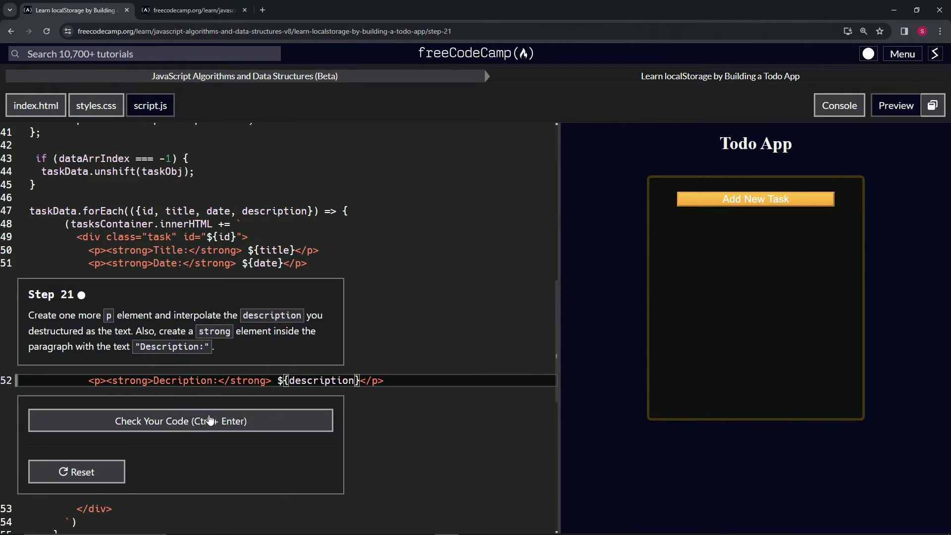
Run the Step 21 code check and correct the 'Decription' label to 'Description:'.
click(181, 421)
text(s)
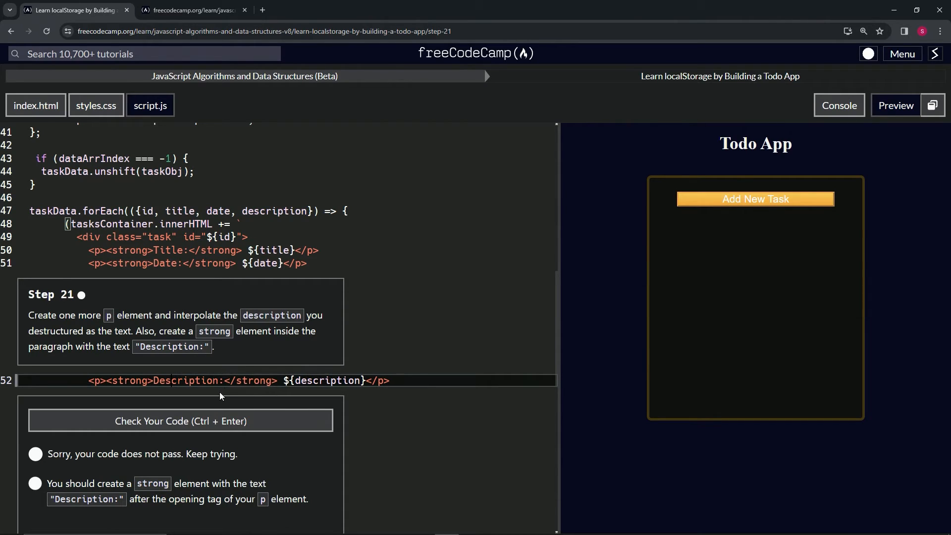
click(181, 421)
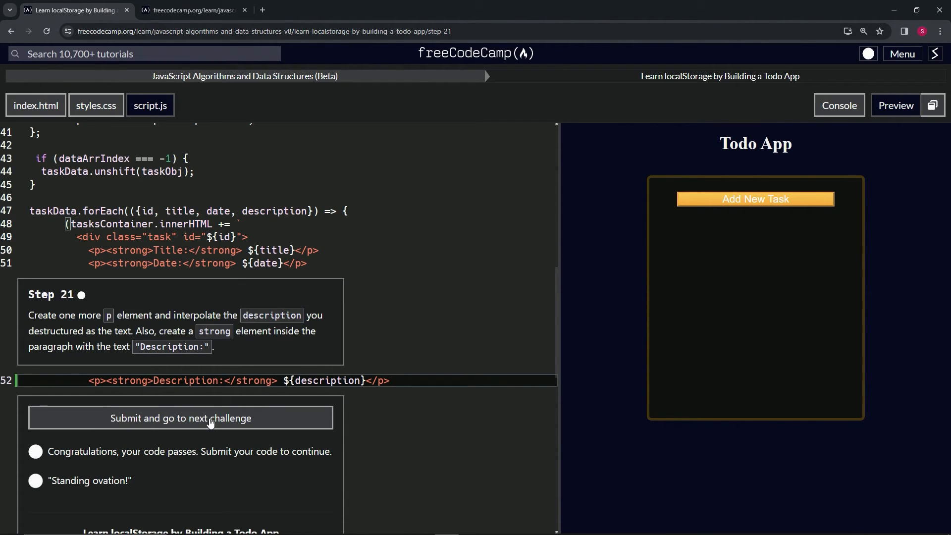
Submit the passing Step 21 code and advance to Step 22.
click(181, 418)
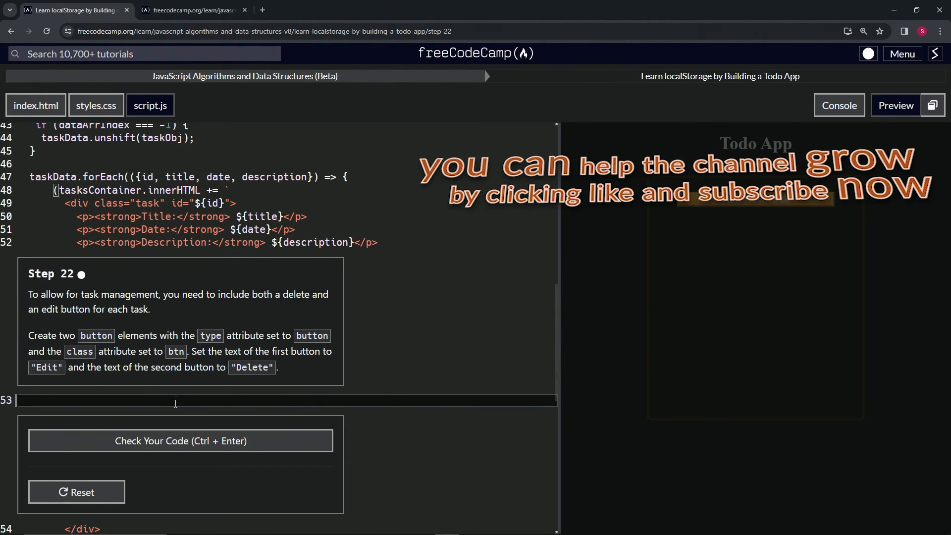
mouse_move(31, 288)
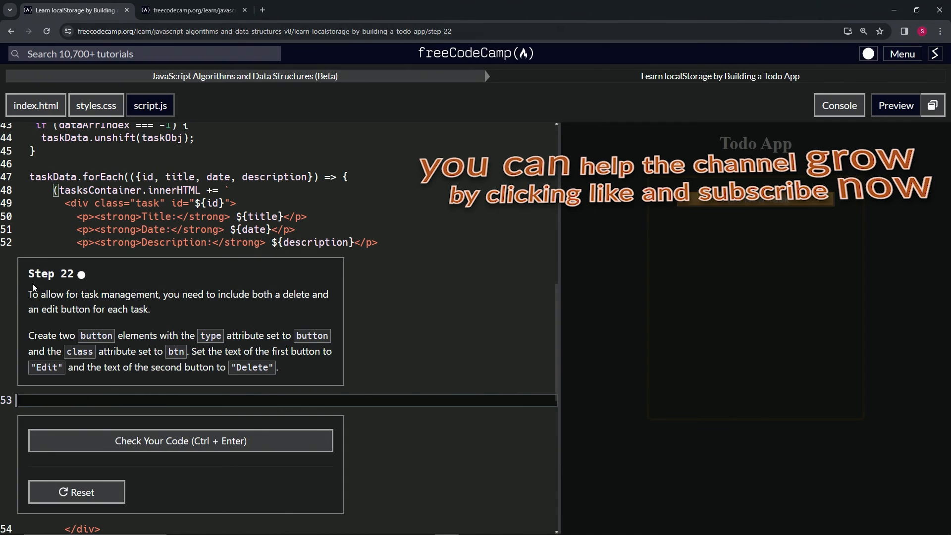
mouse_move(59, 289)
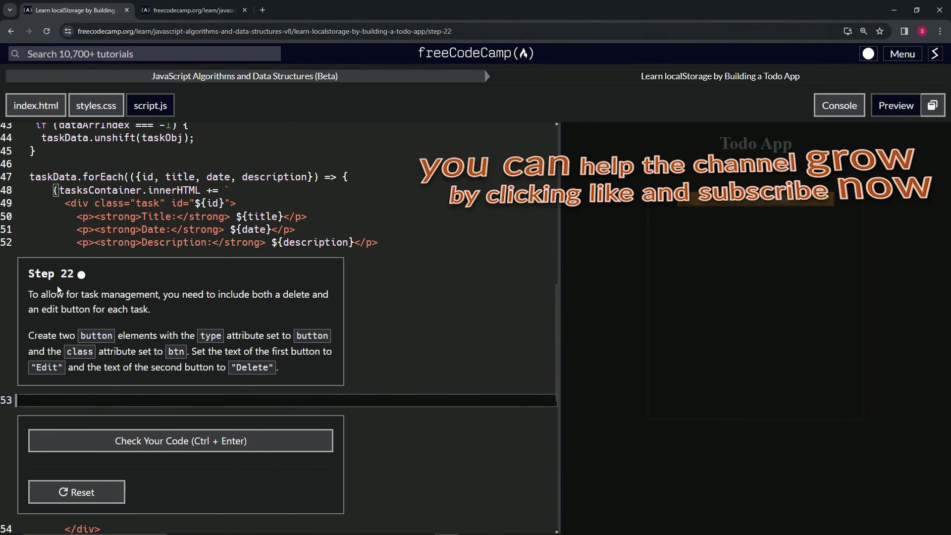